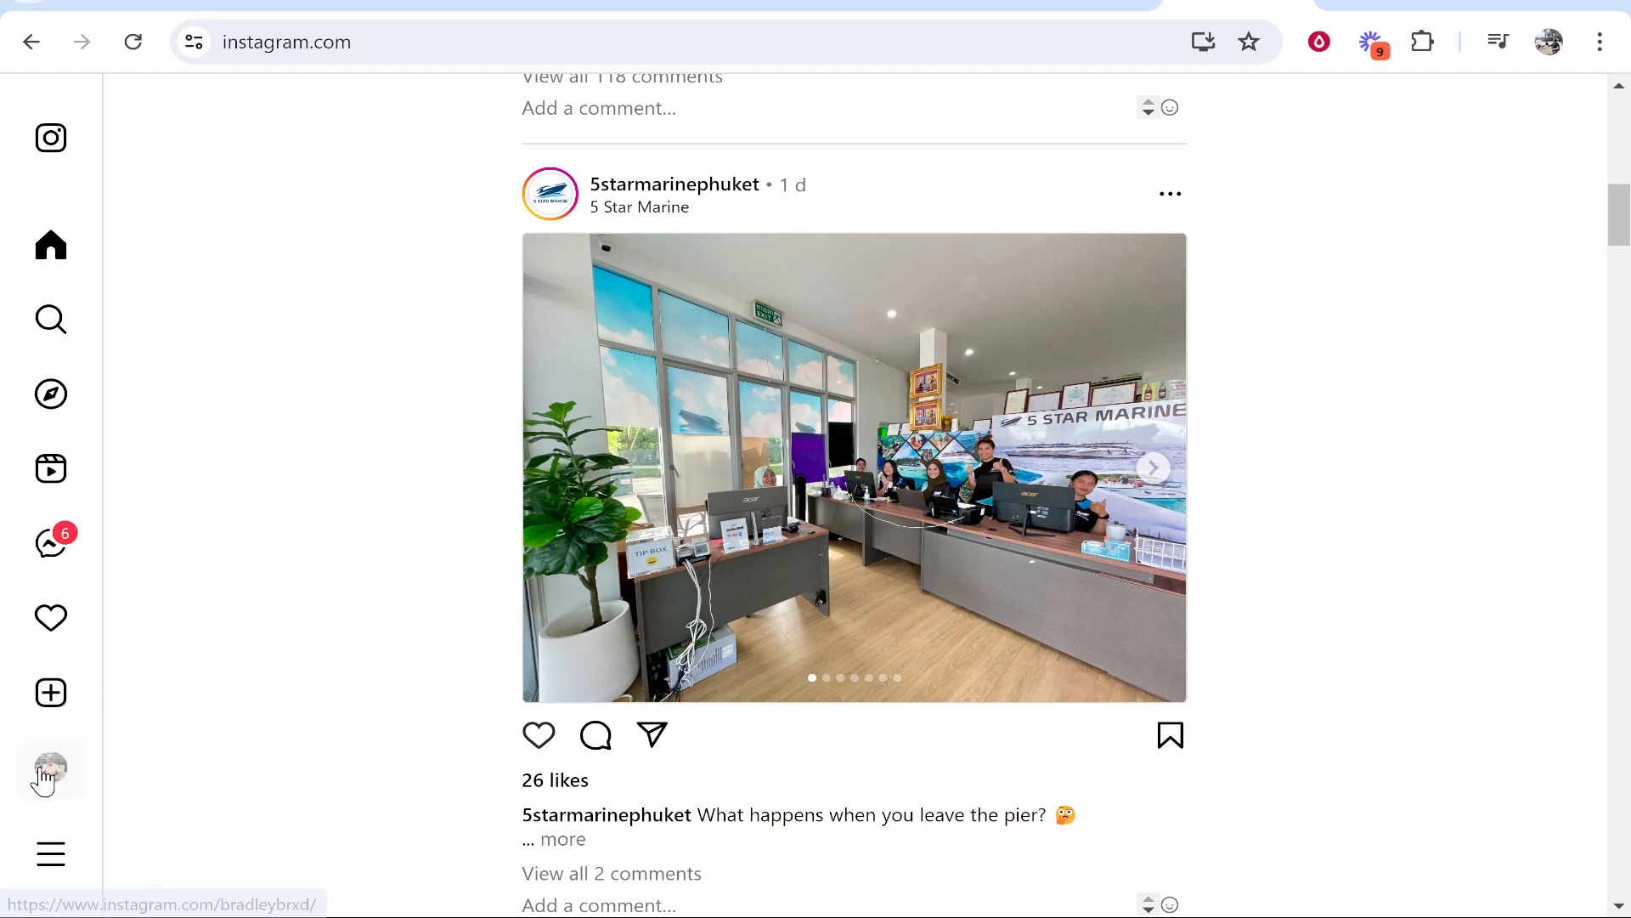
Step: Show your own Instagram profile's Reels tab and scroll to the reel thumbnails
{"action": "left_click", "coordinate": [50, 768]}
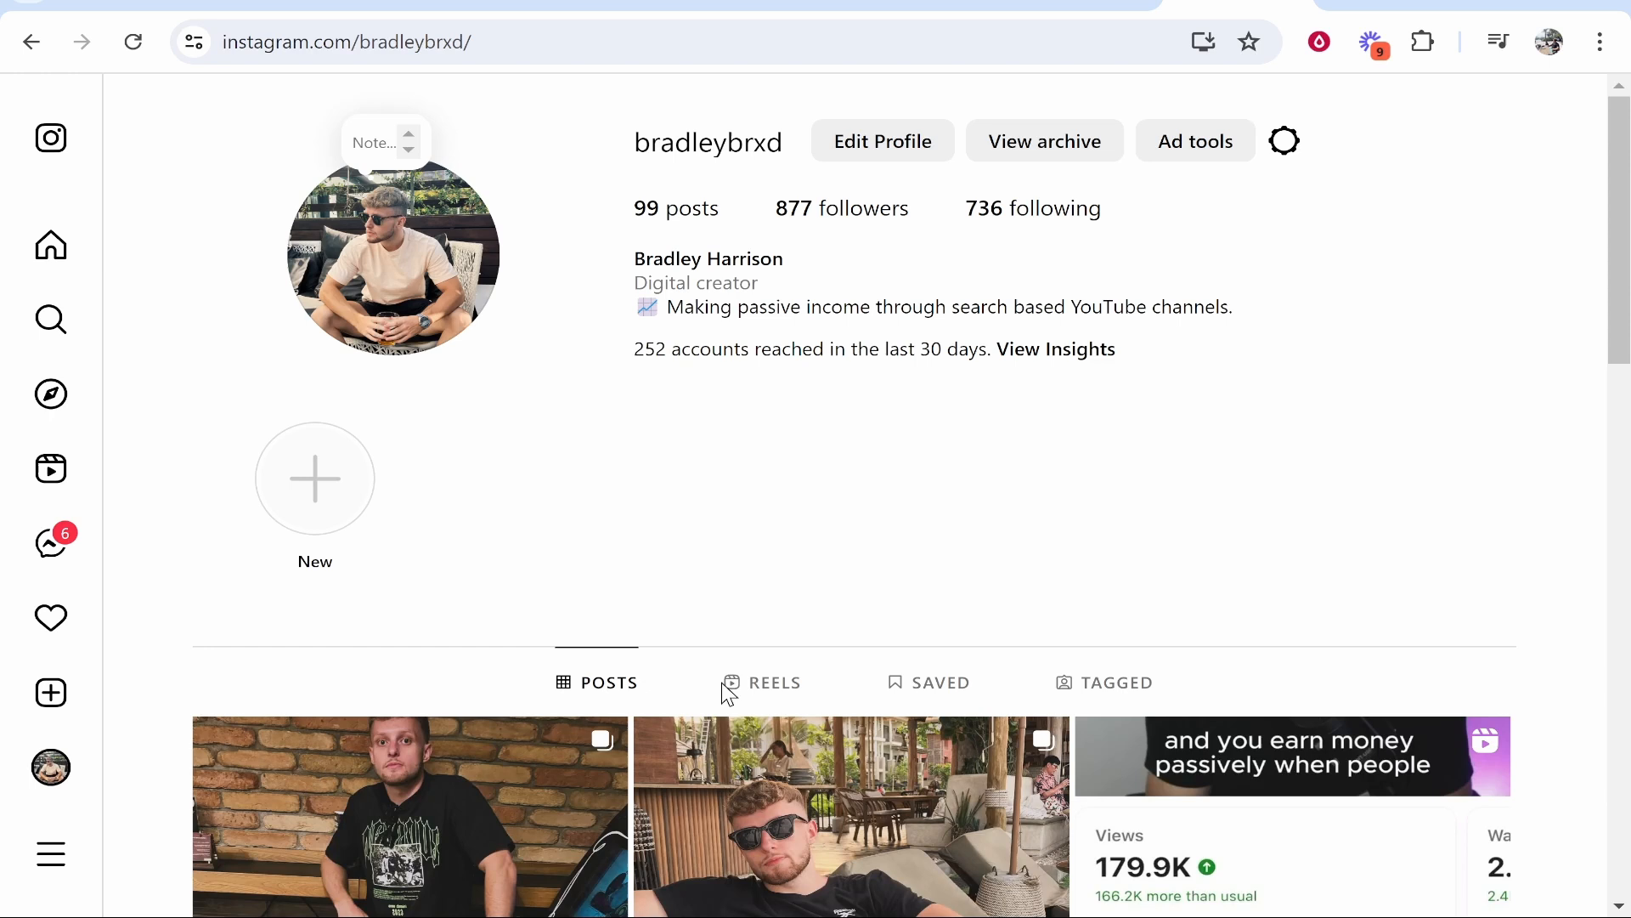
{"action": "left_click", "coordinate": [773, 681]}
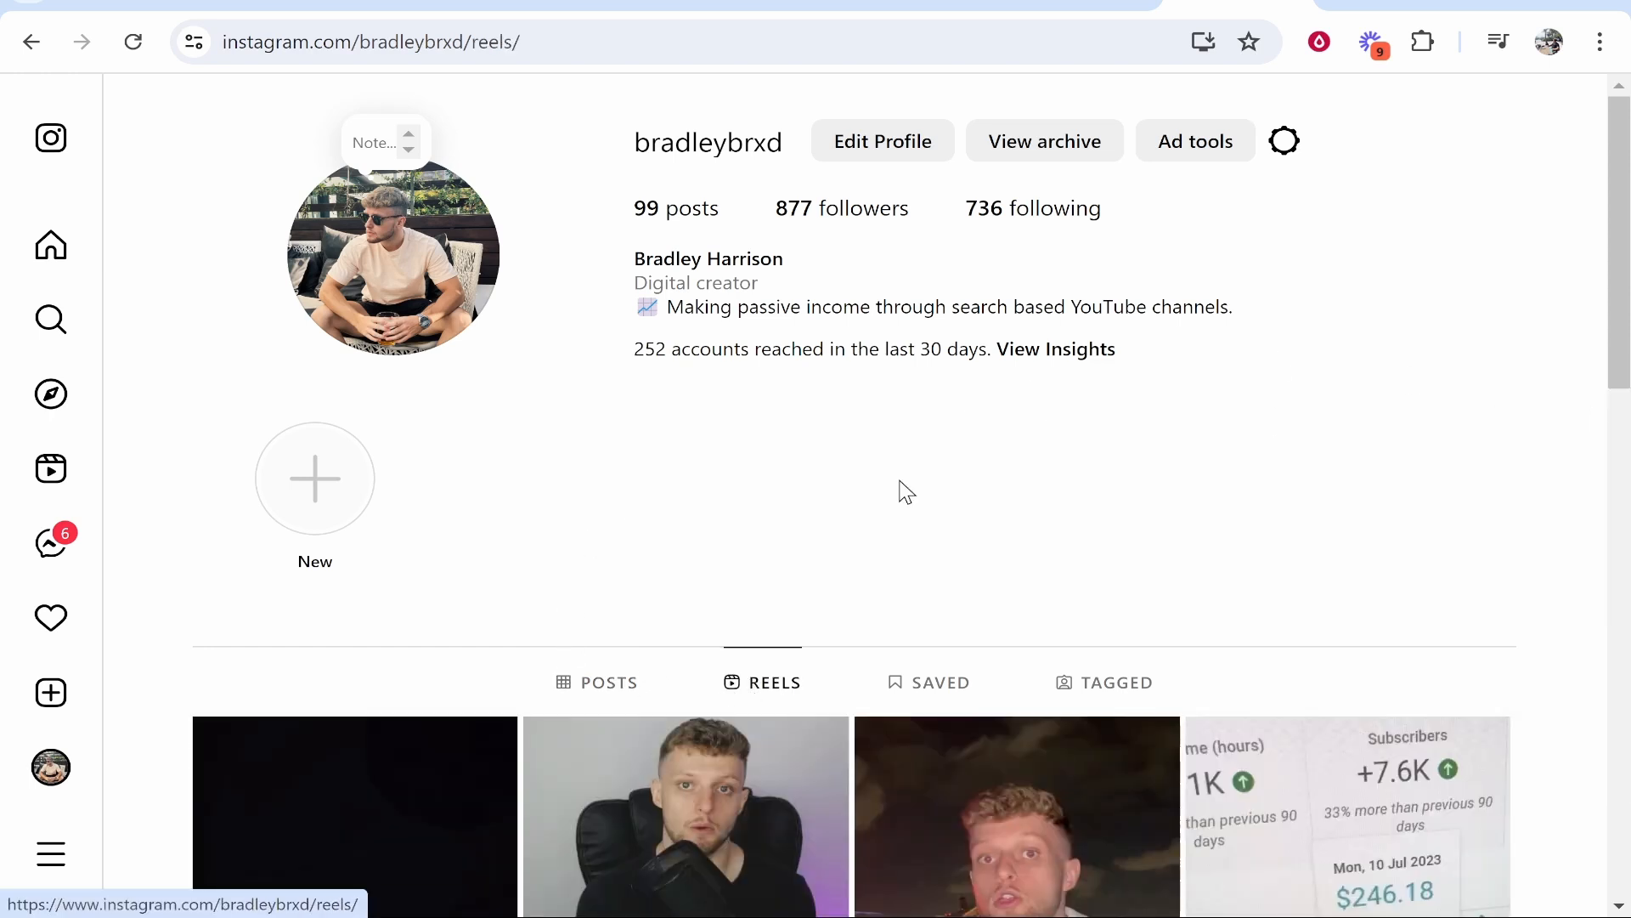
{"action": "scroll", "scroll_direction": "down", "scroll_amount": 3}
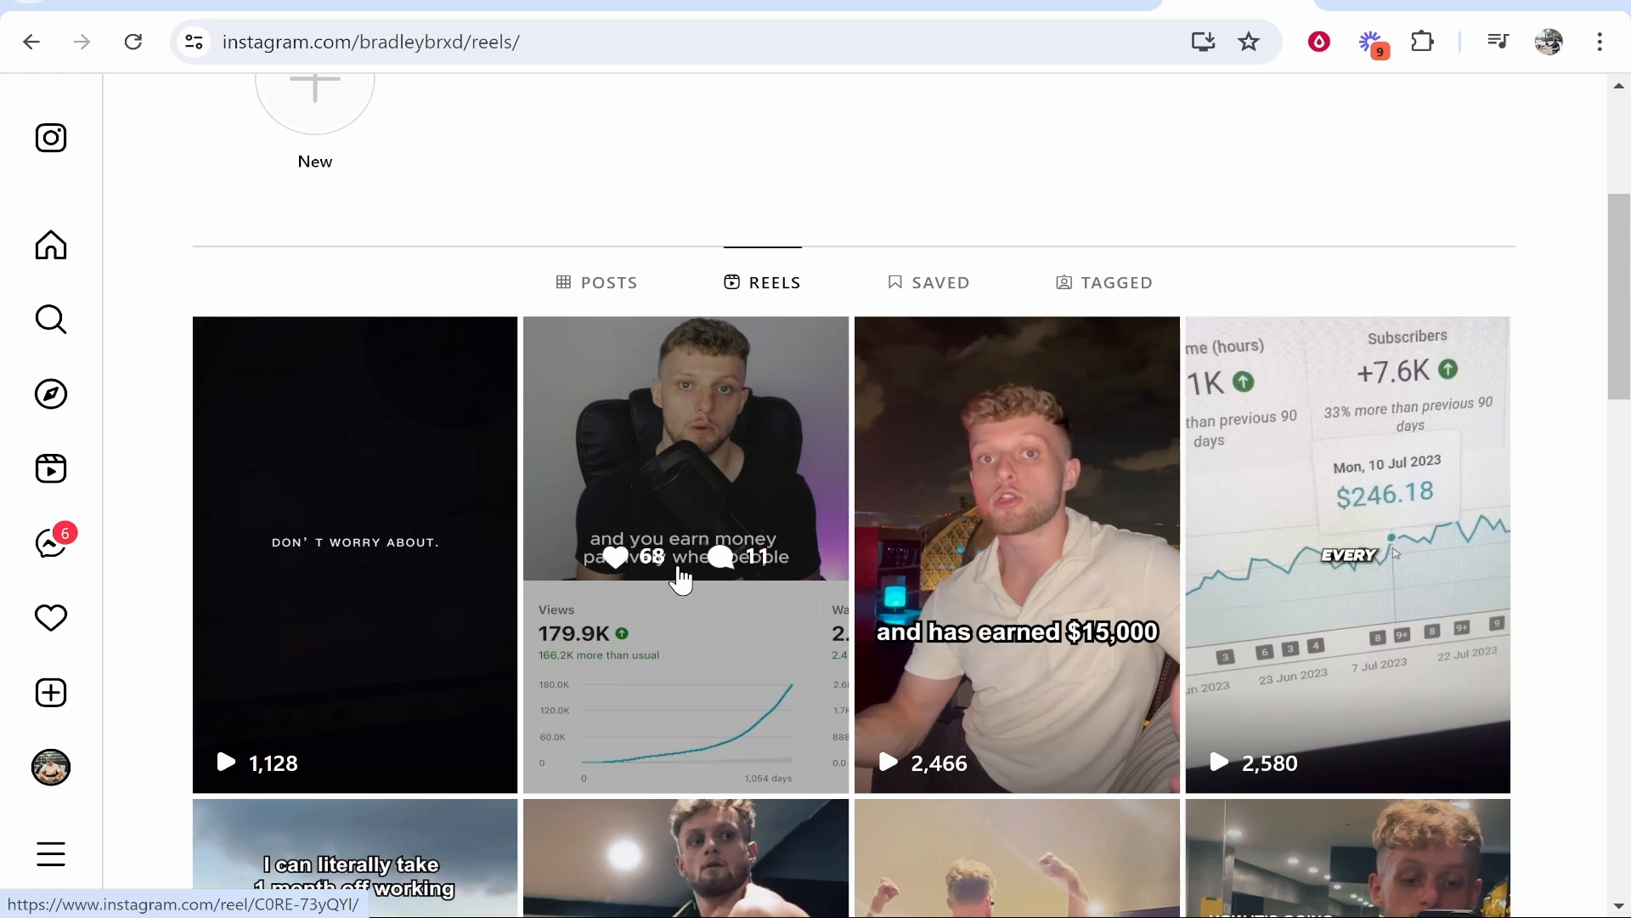
Step: Open the passive-income YouTube reel and show its options list (Embed, Copy link, Delete)
{"action": "left_click", "coordinate": [686, 448]}
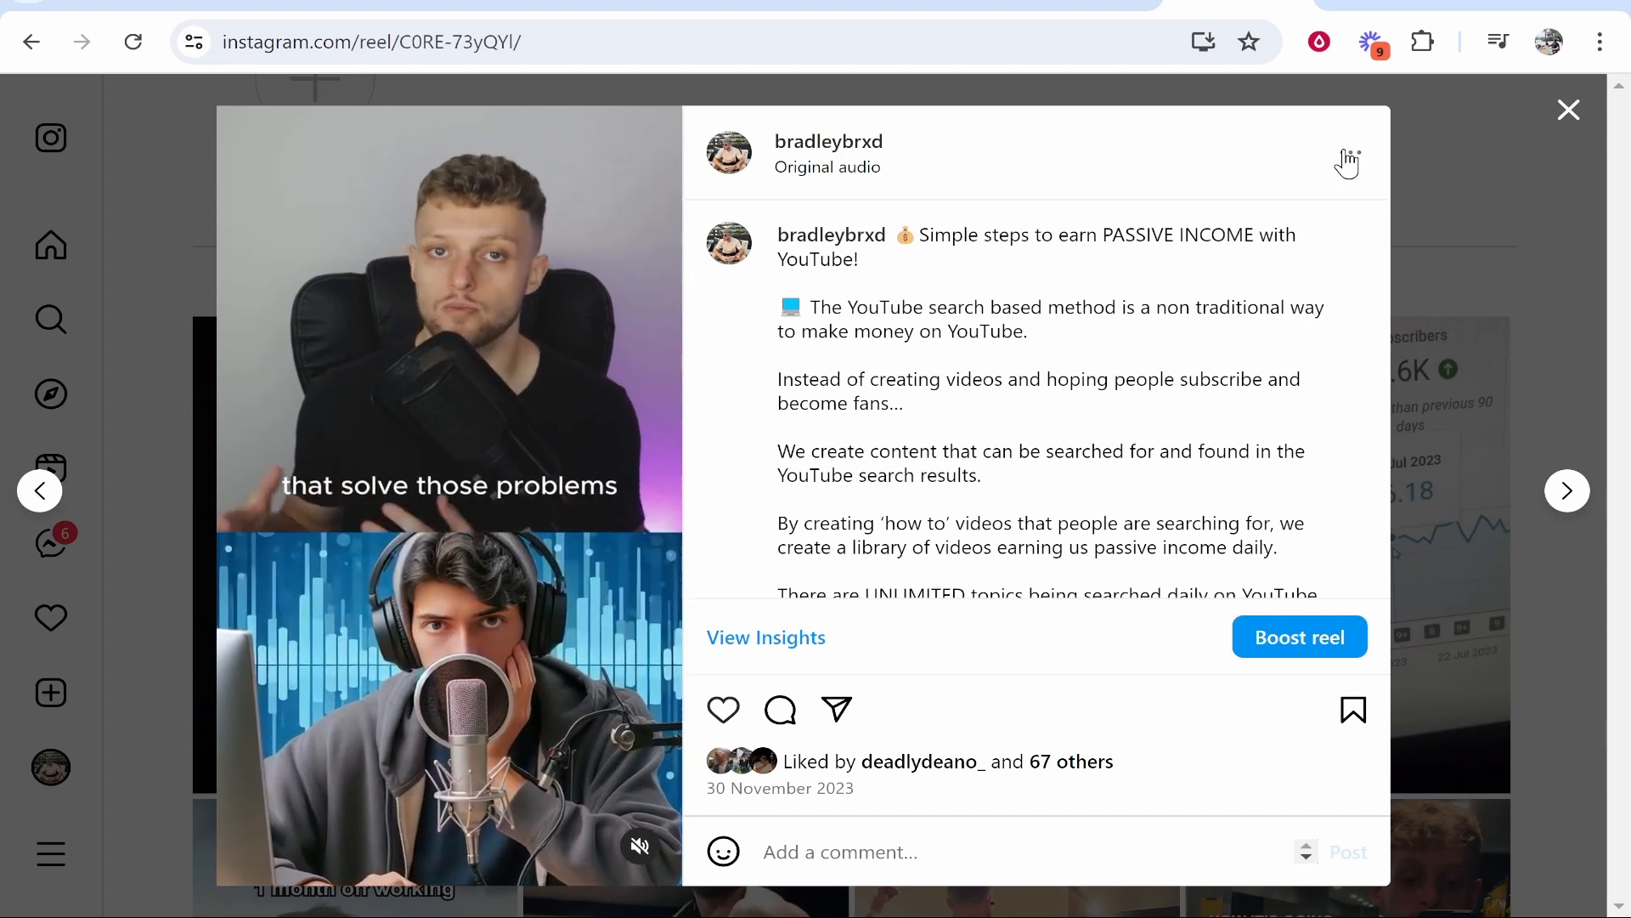
{"action": "left_click", "coordinate": [1348, 152]}
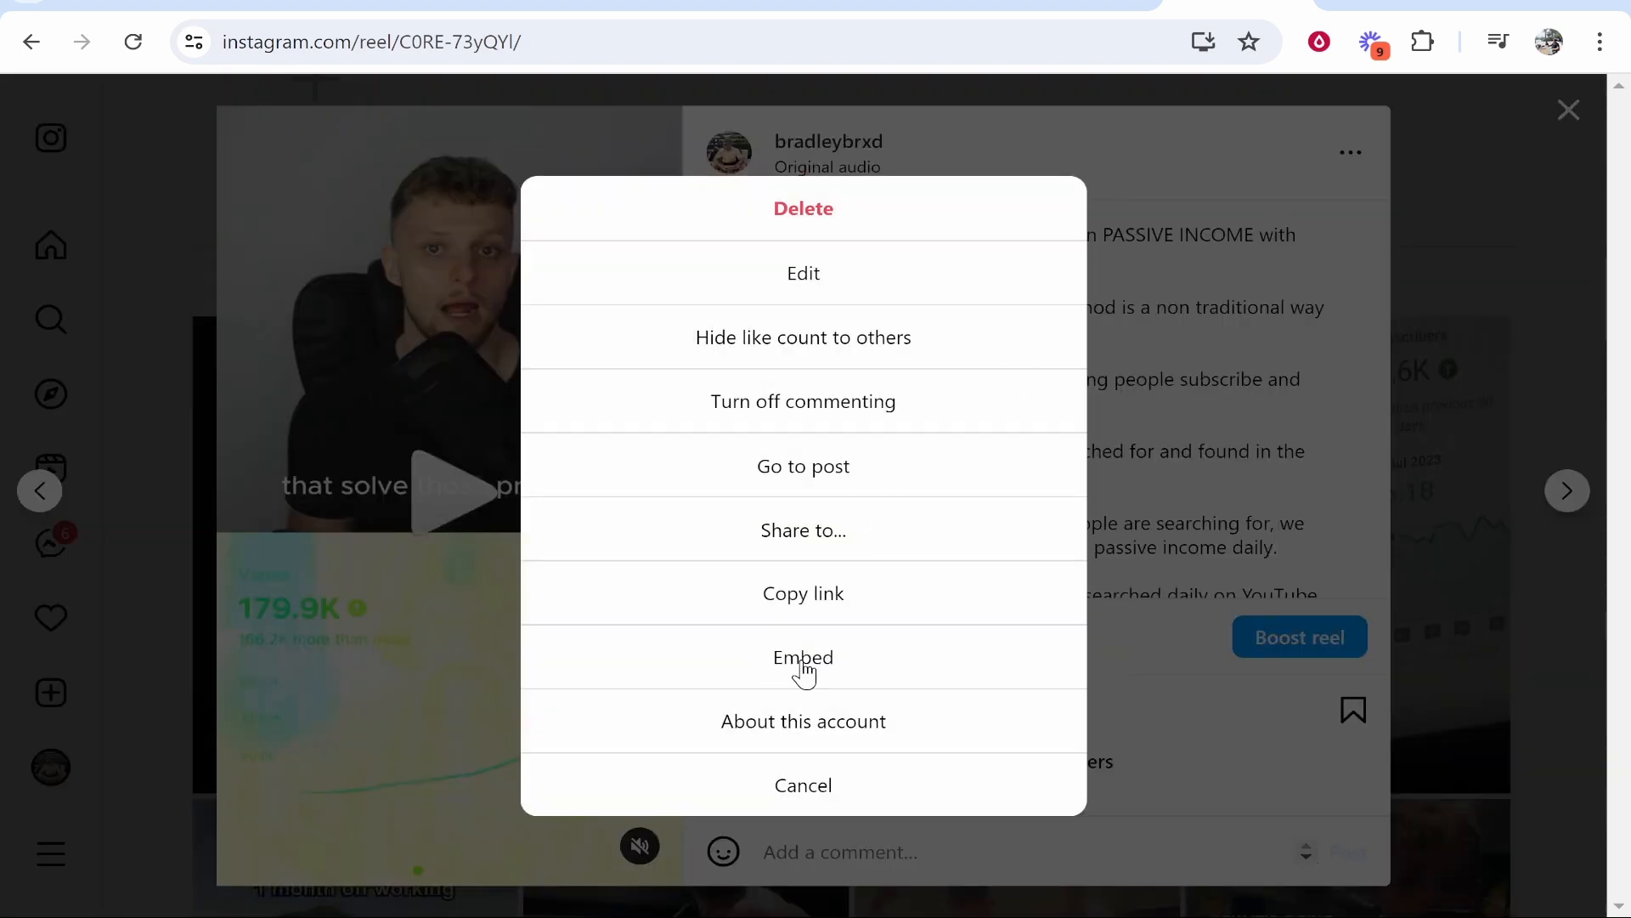
Step: Copy the reel's embed code with Include caption ticked
{"action": "left_click", "coordinate": [802, 657]}
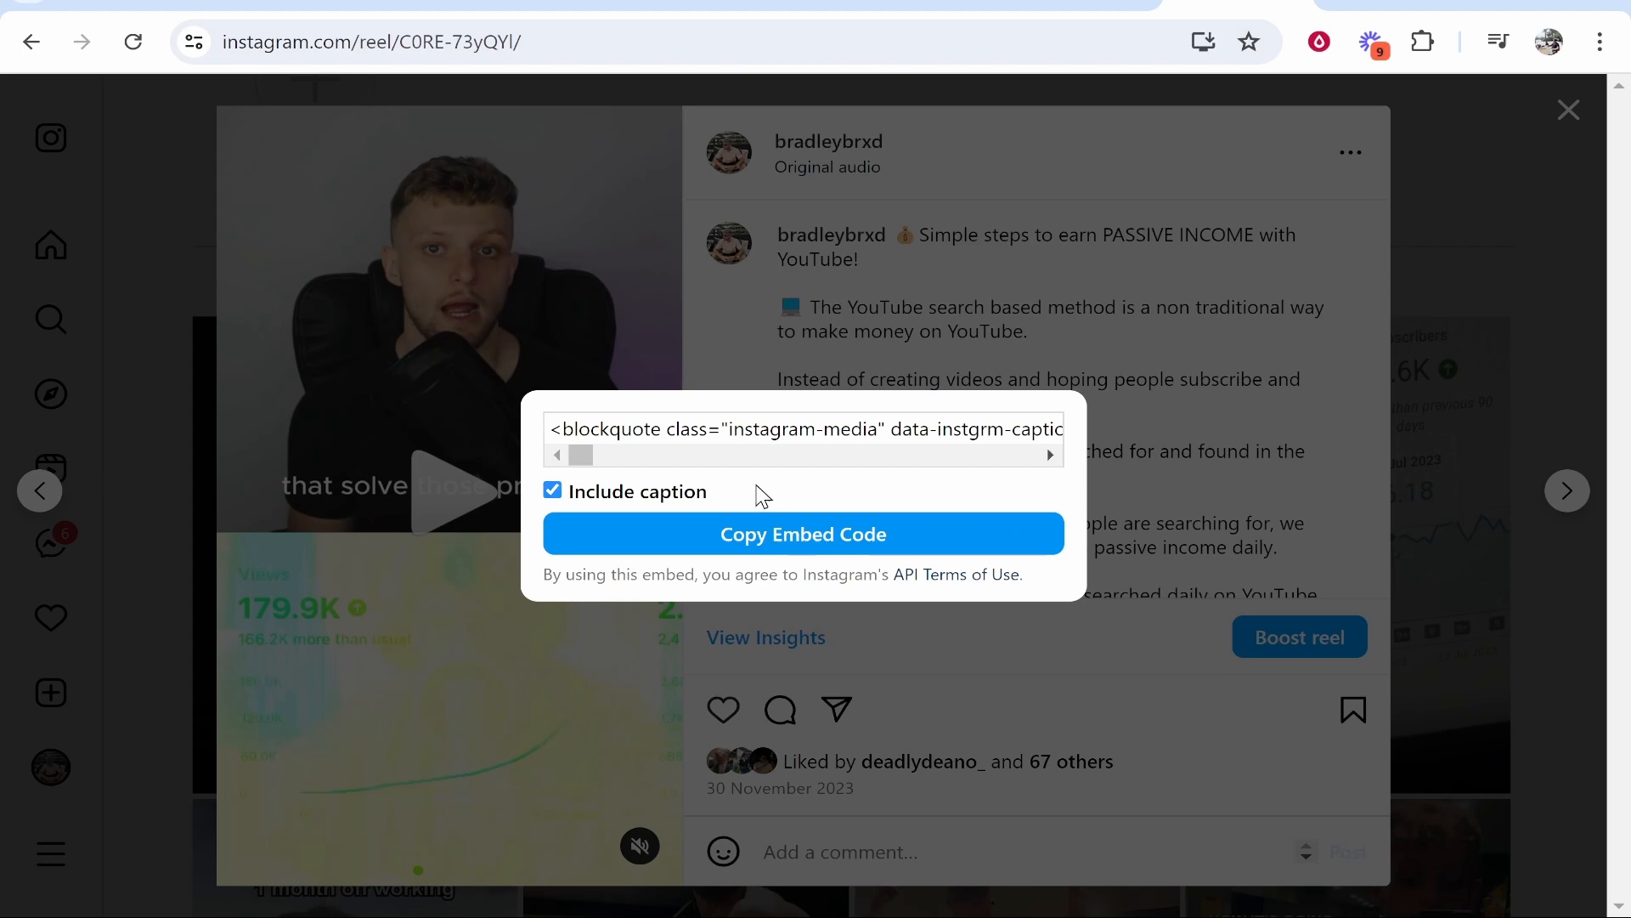
{"action": "left_click", "coordinate": [552, 490]}
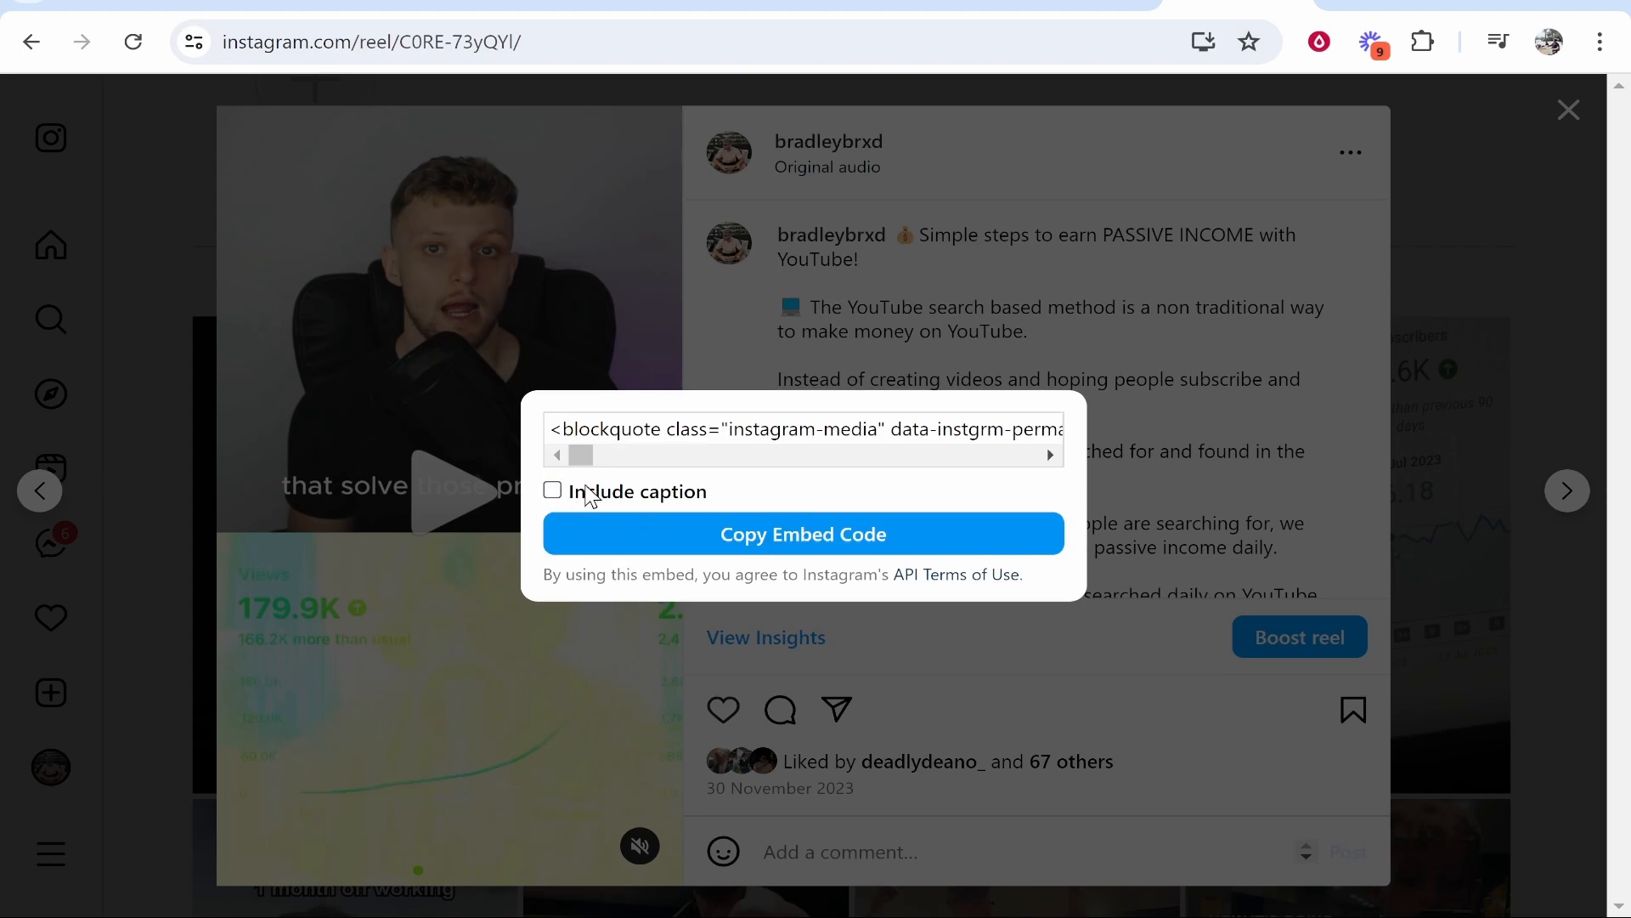
{"action": "left_click", "coordinate": [552, 490]}
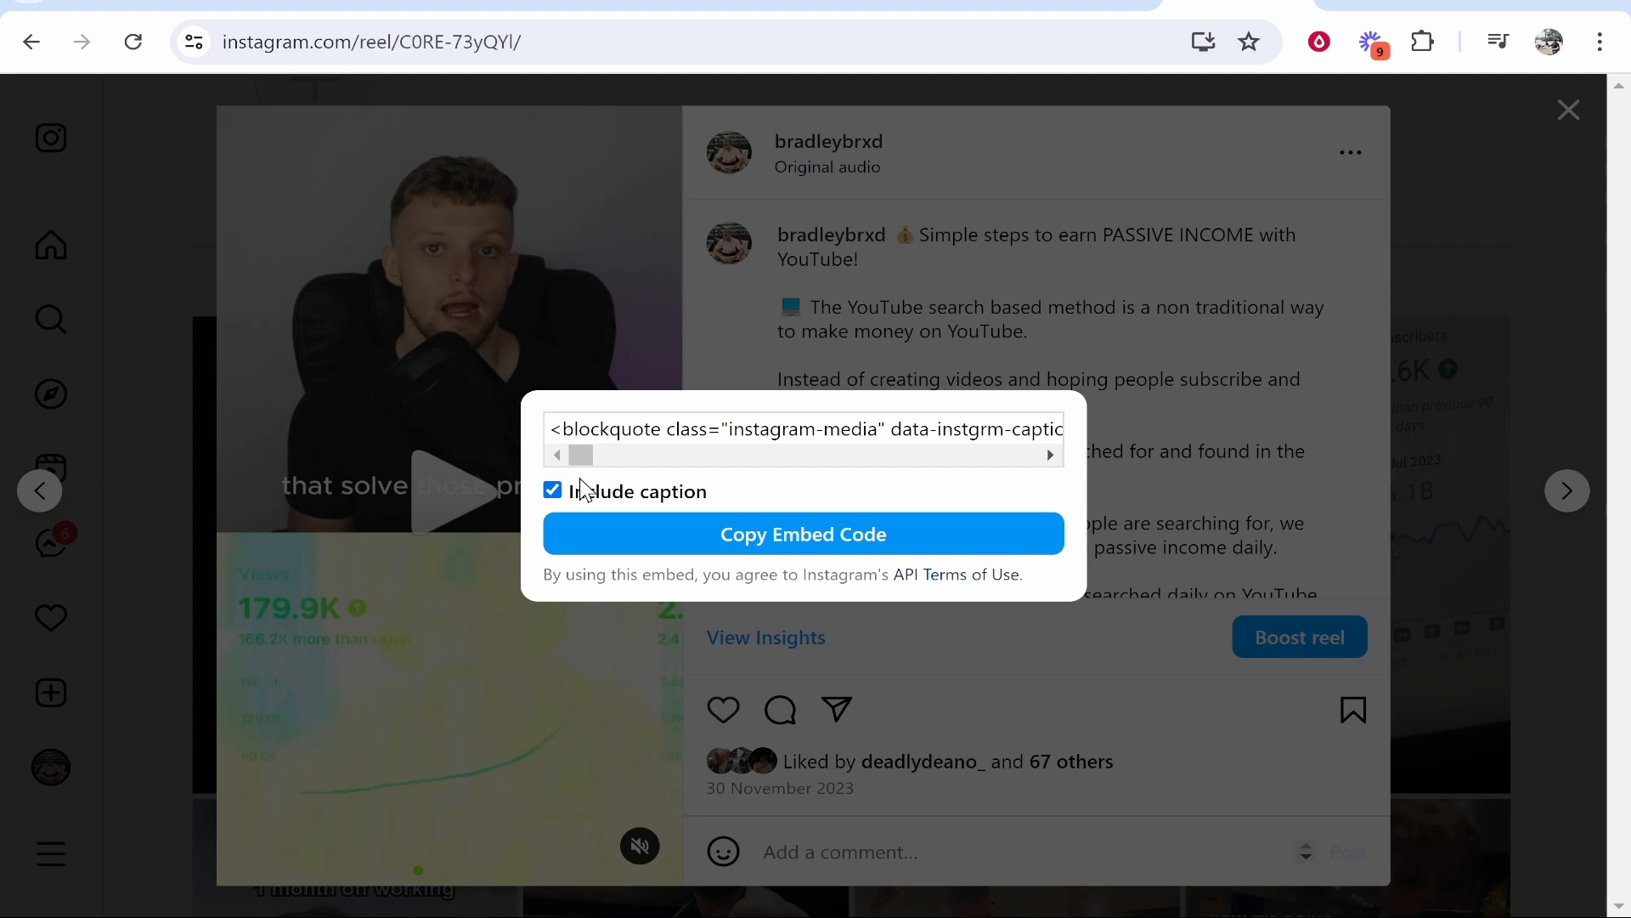
{"action": "left_click", "coordinate": [802, 534]}
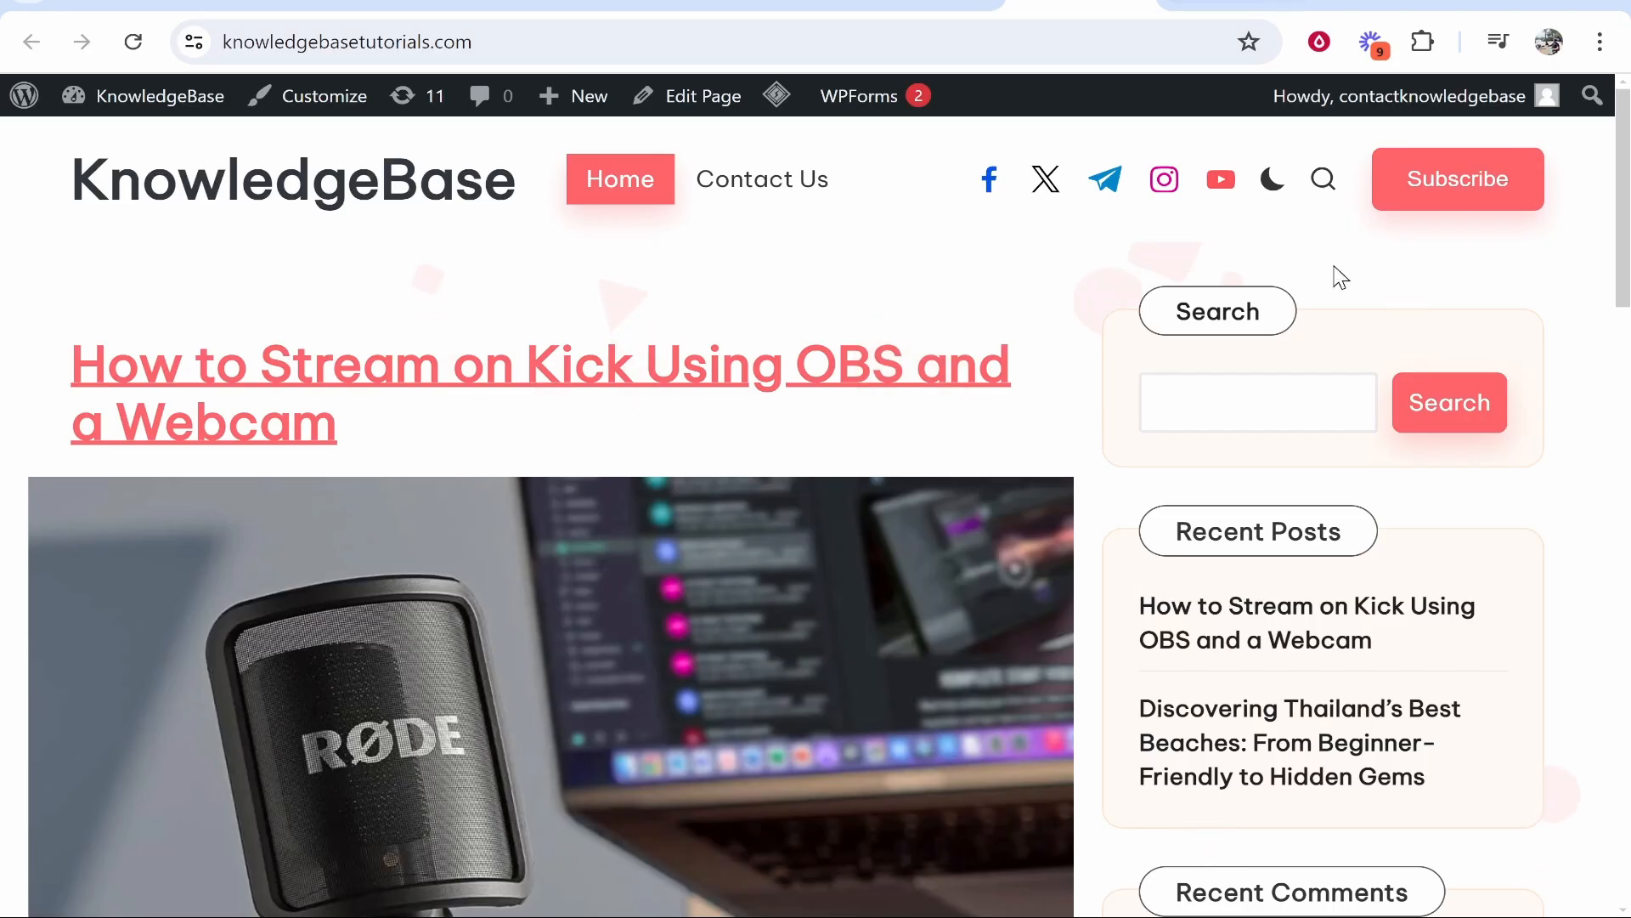
Step: From the WordPress dashboard, reach All Posts and open the Thailand beaches post for editing
{"action": "left_click", "coordinate": [143, 96]}
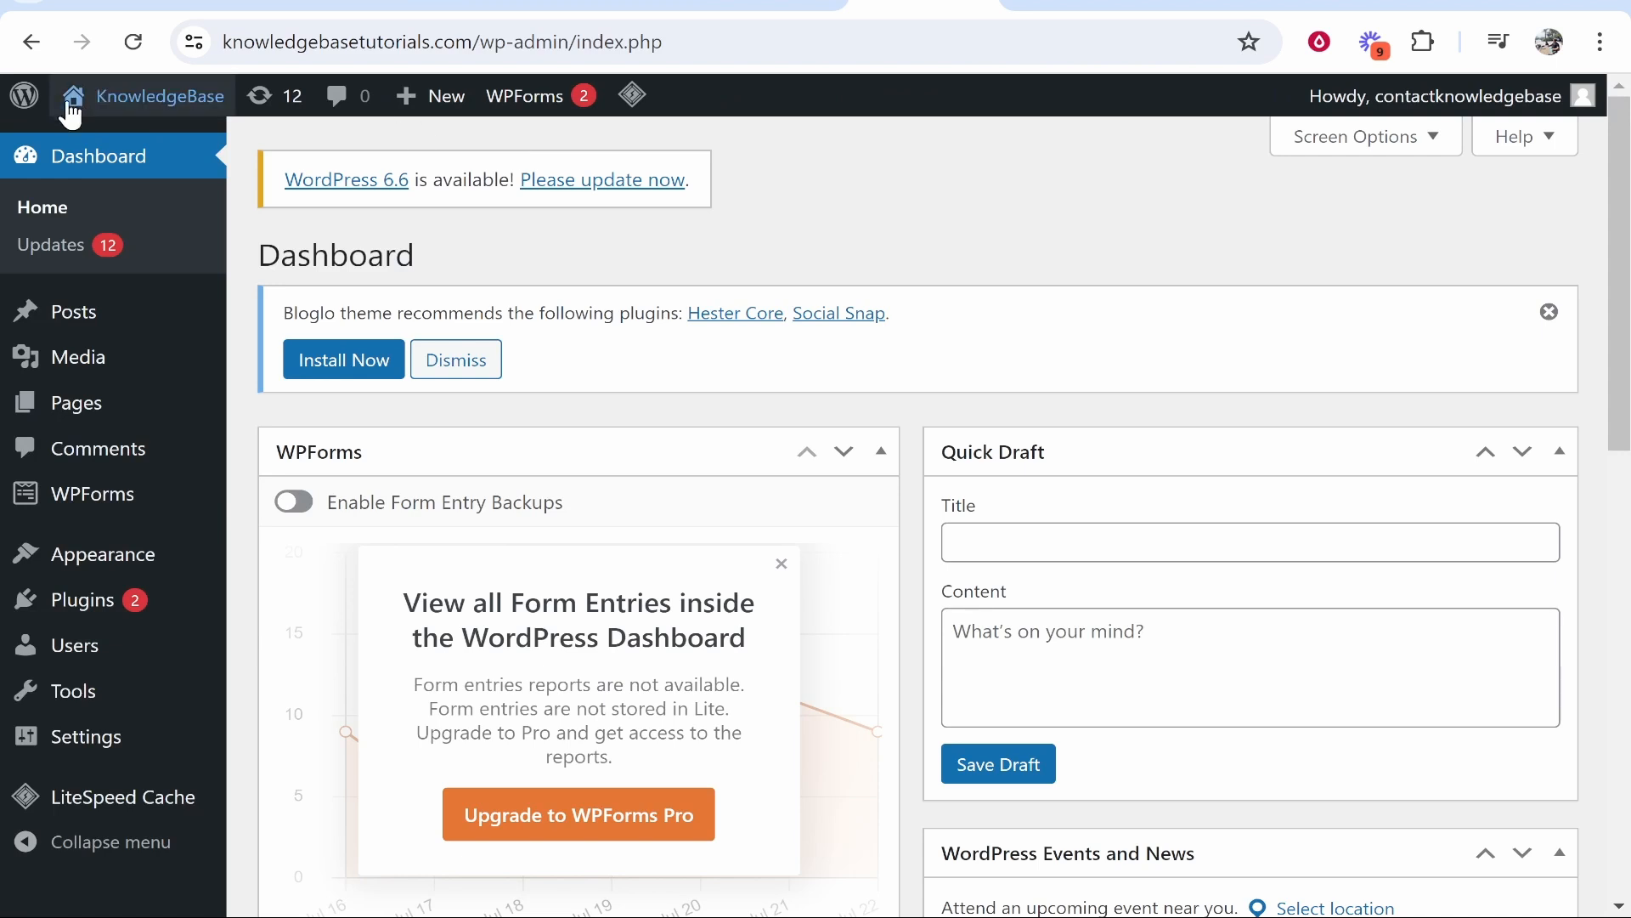
{"action": "mouse_move", "coordinate": [73, 311]}
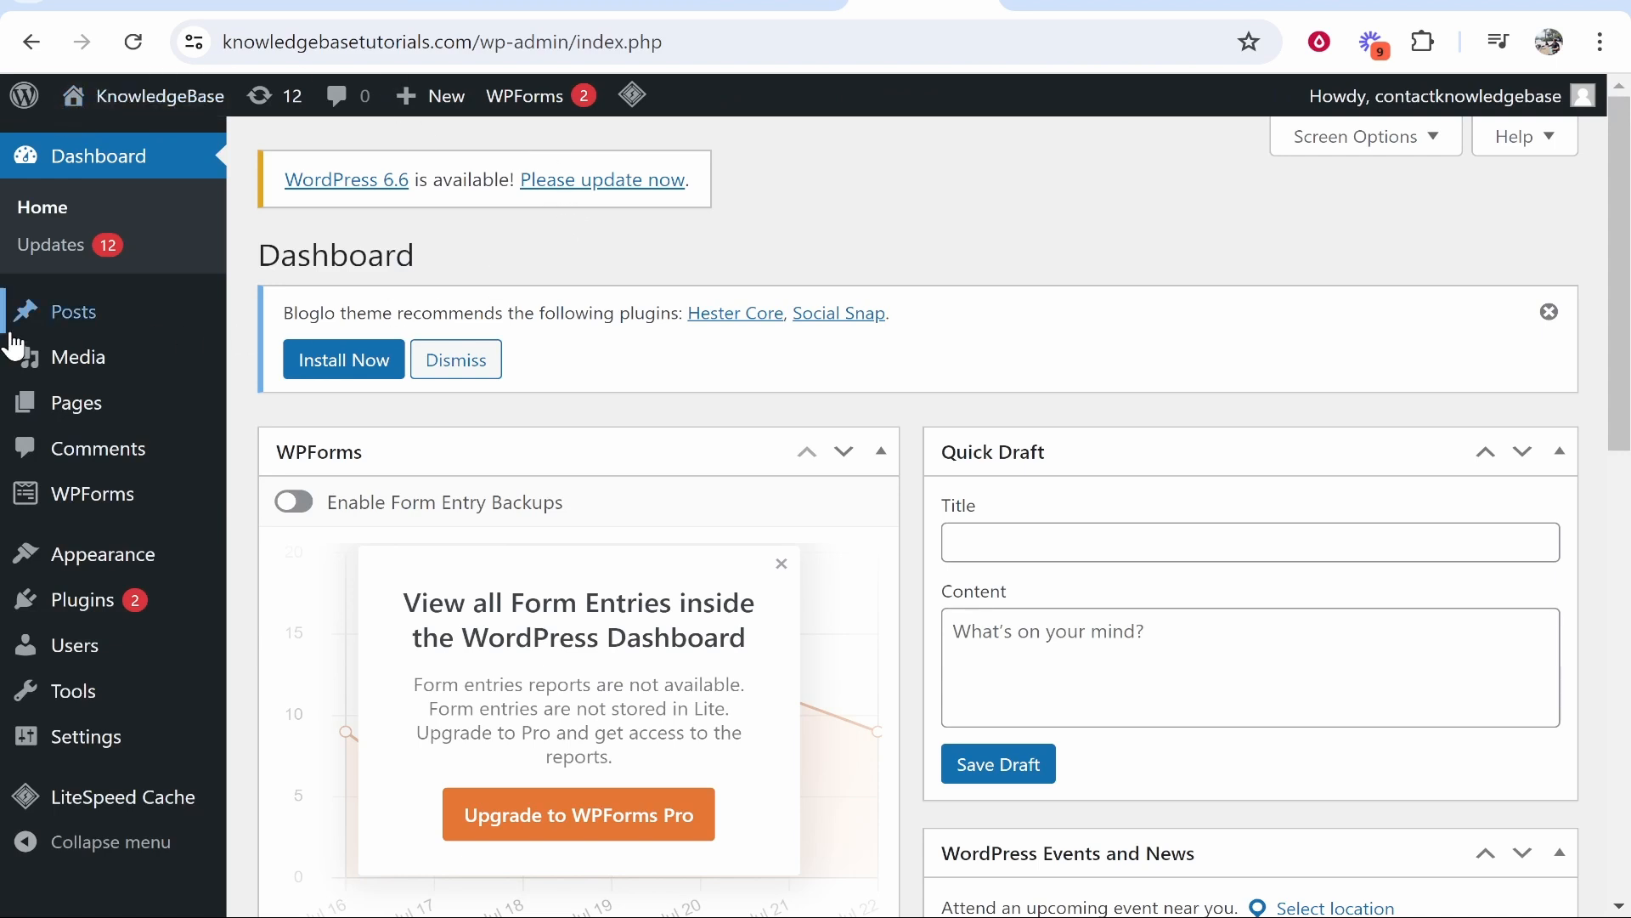
{"action": "mouse_move", "coordinate": [71, 311]}
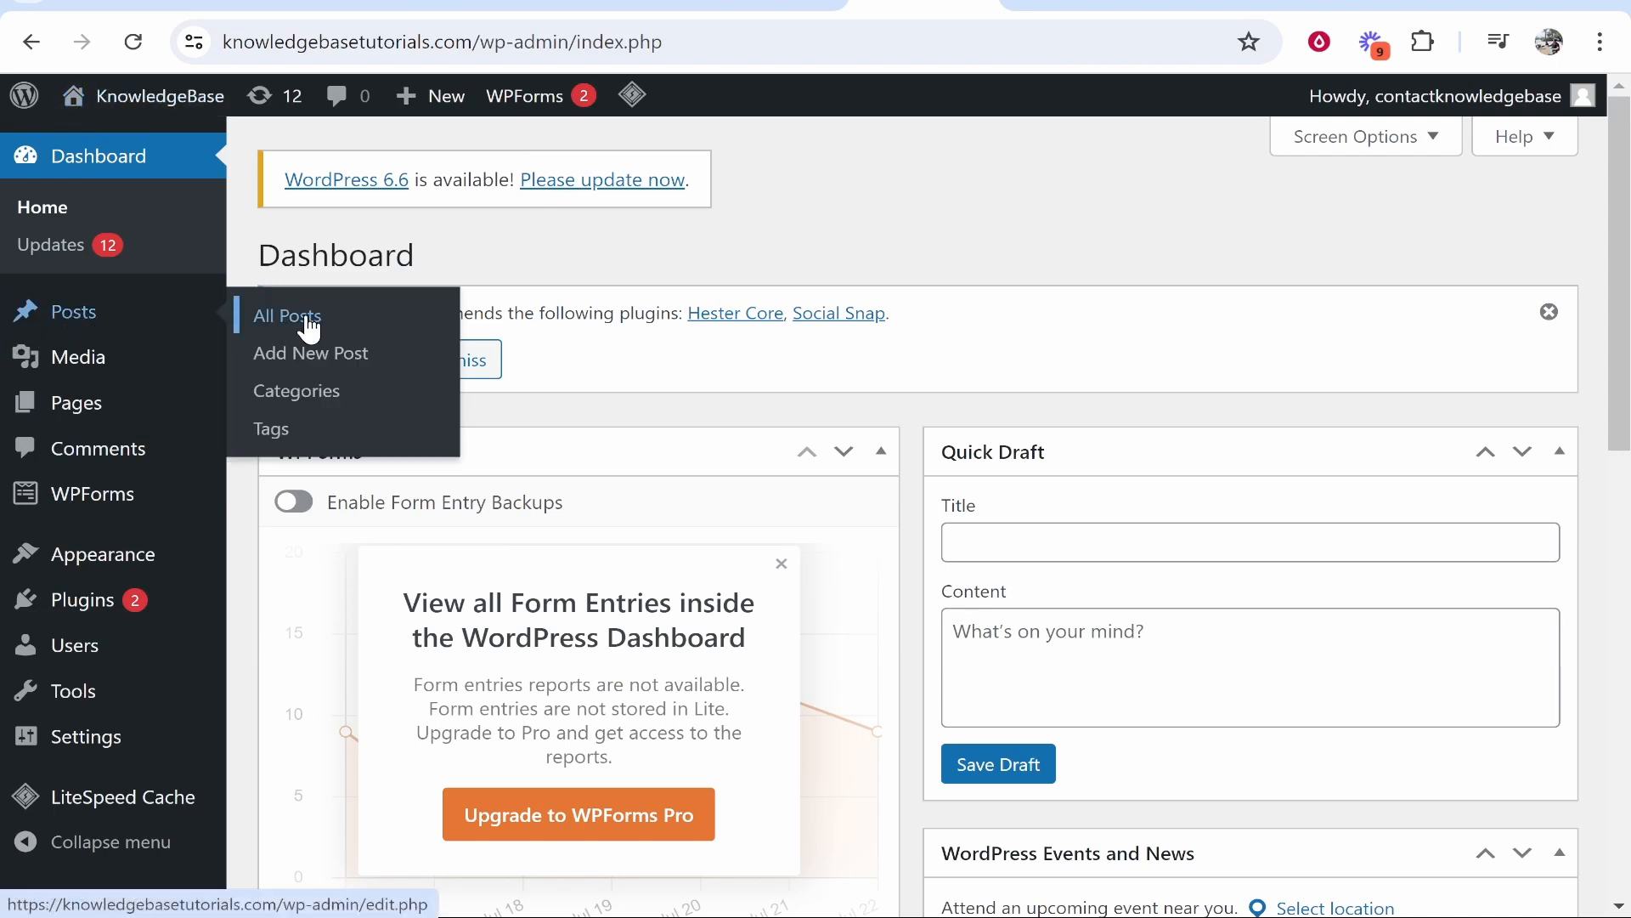
{"action": "left_click", "coordinate": [286, 315]}
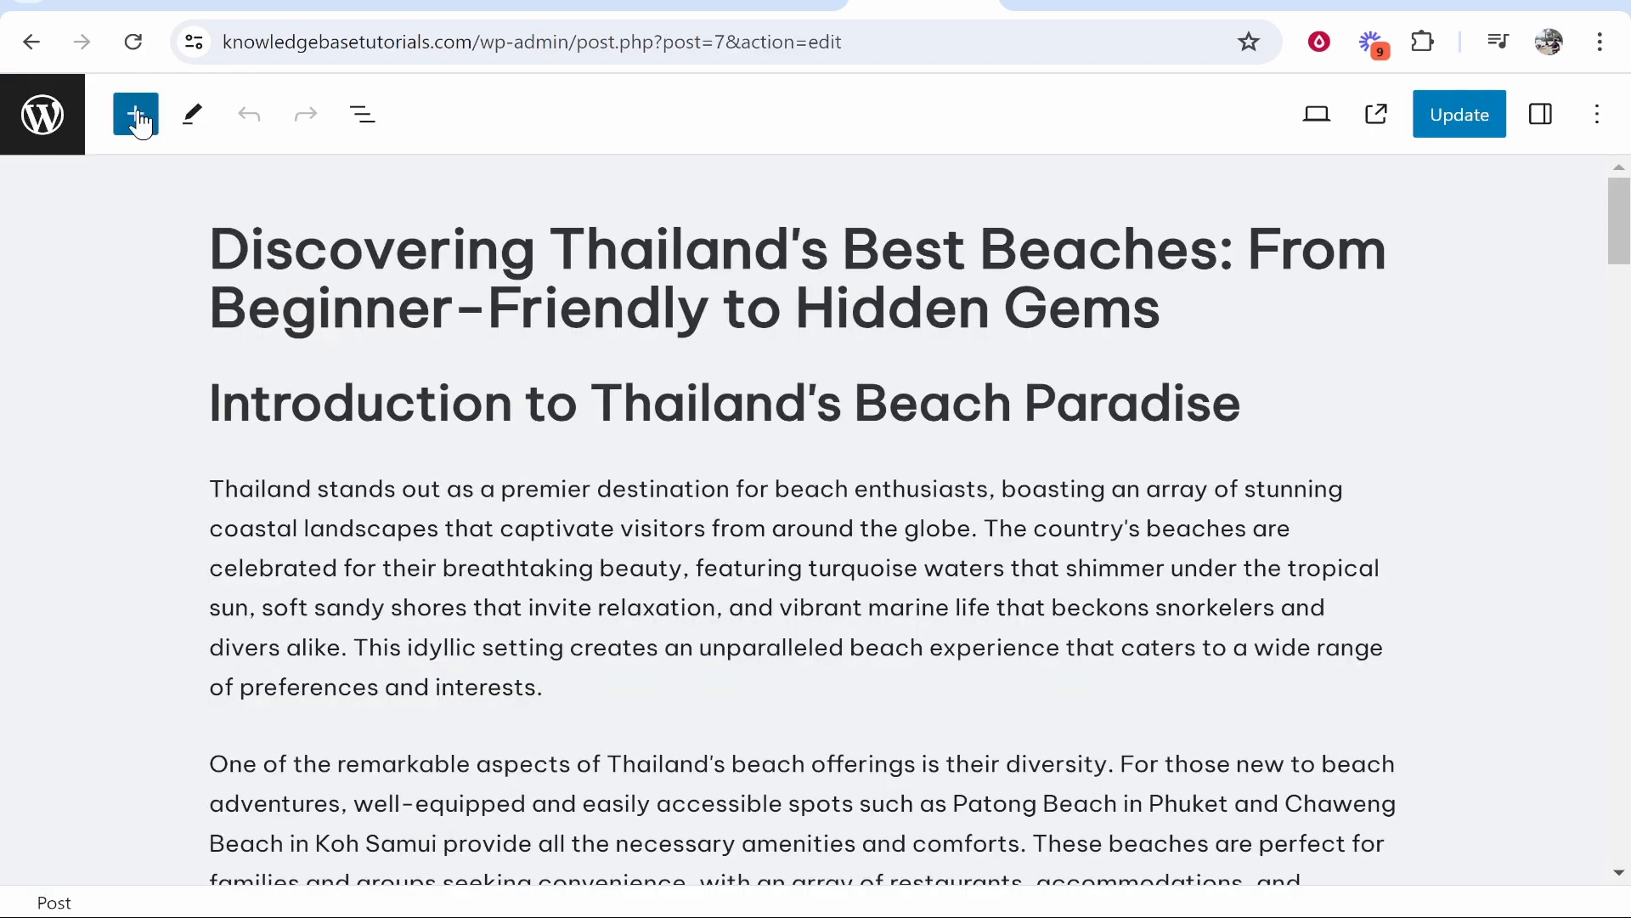
Step: Insert a Custom HTML block (searched as 'html') directly below the post title
{"action": "left_click", "coordinate": [135, 115]}
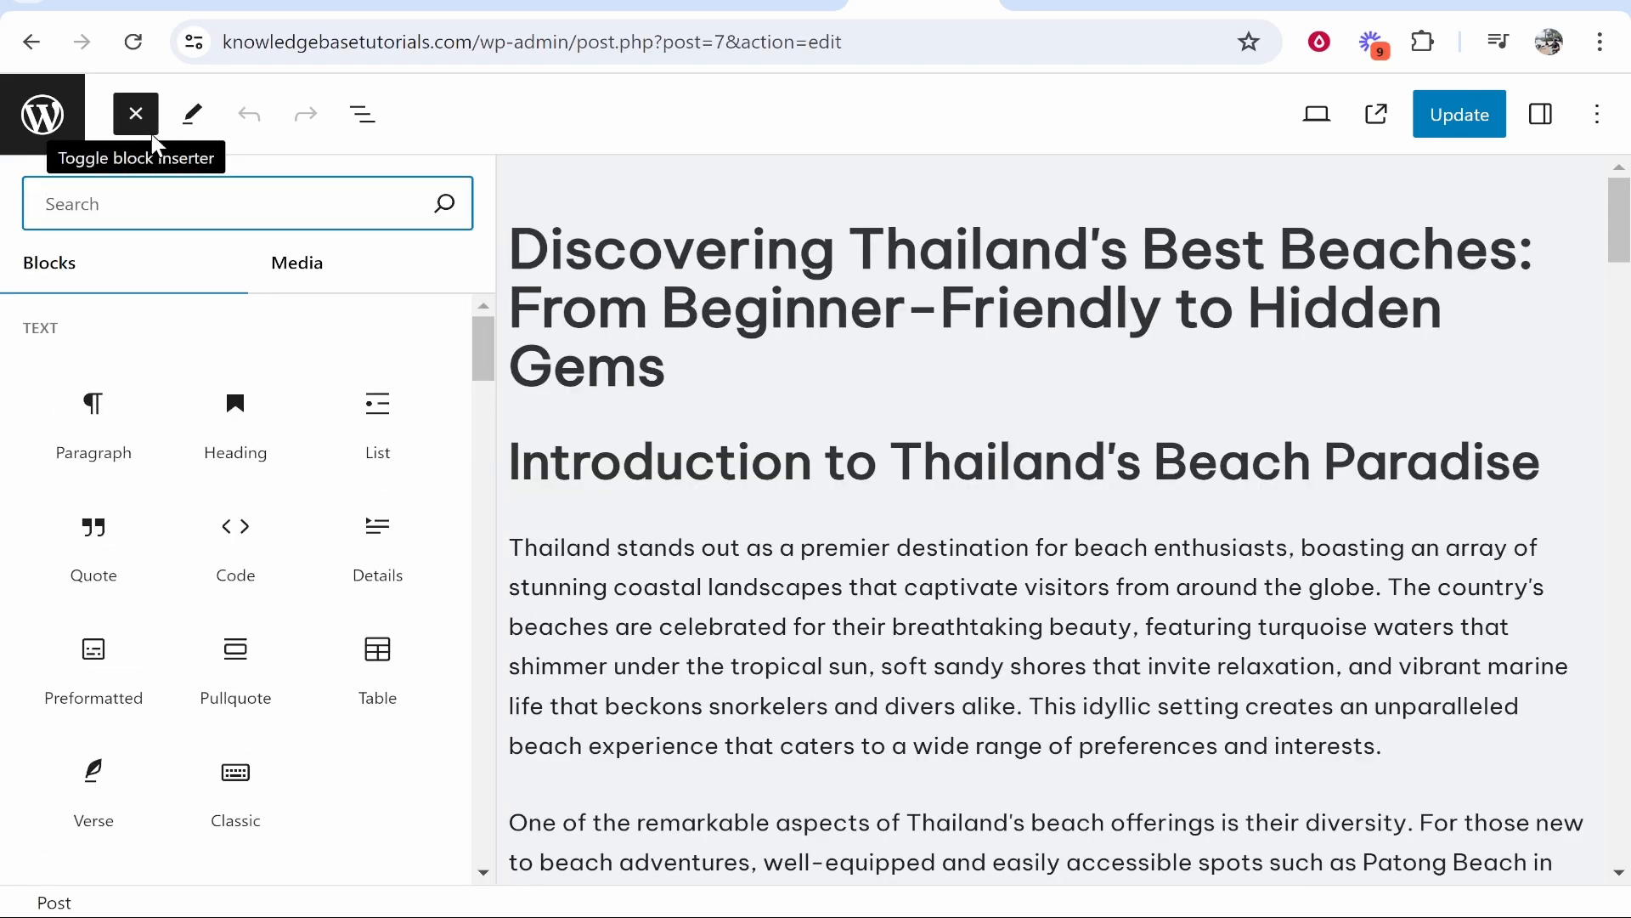
{"action": "mouse_move", "coordinate": [235, 541]}
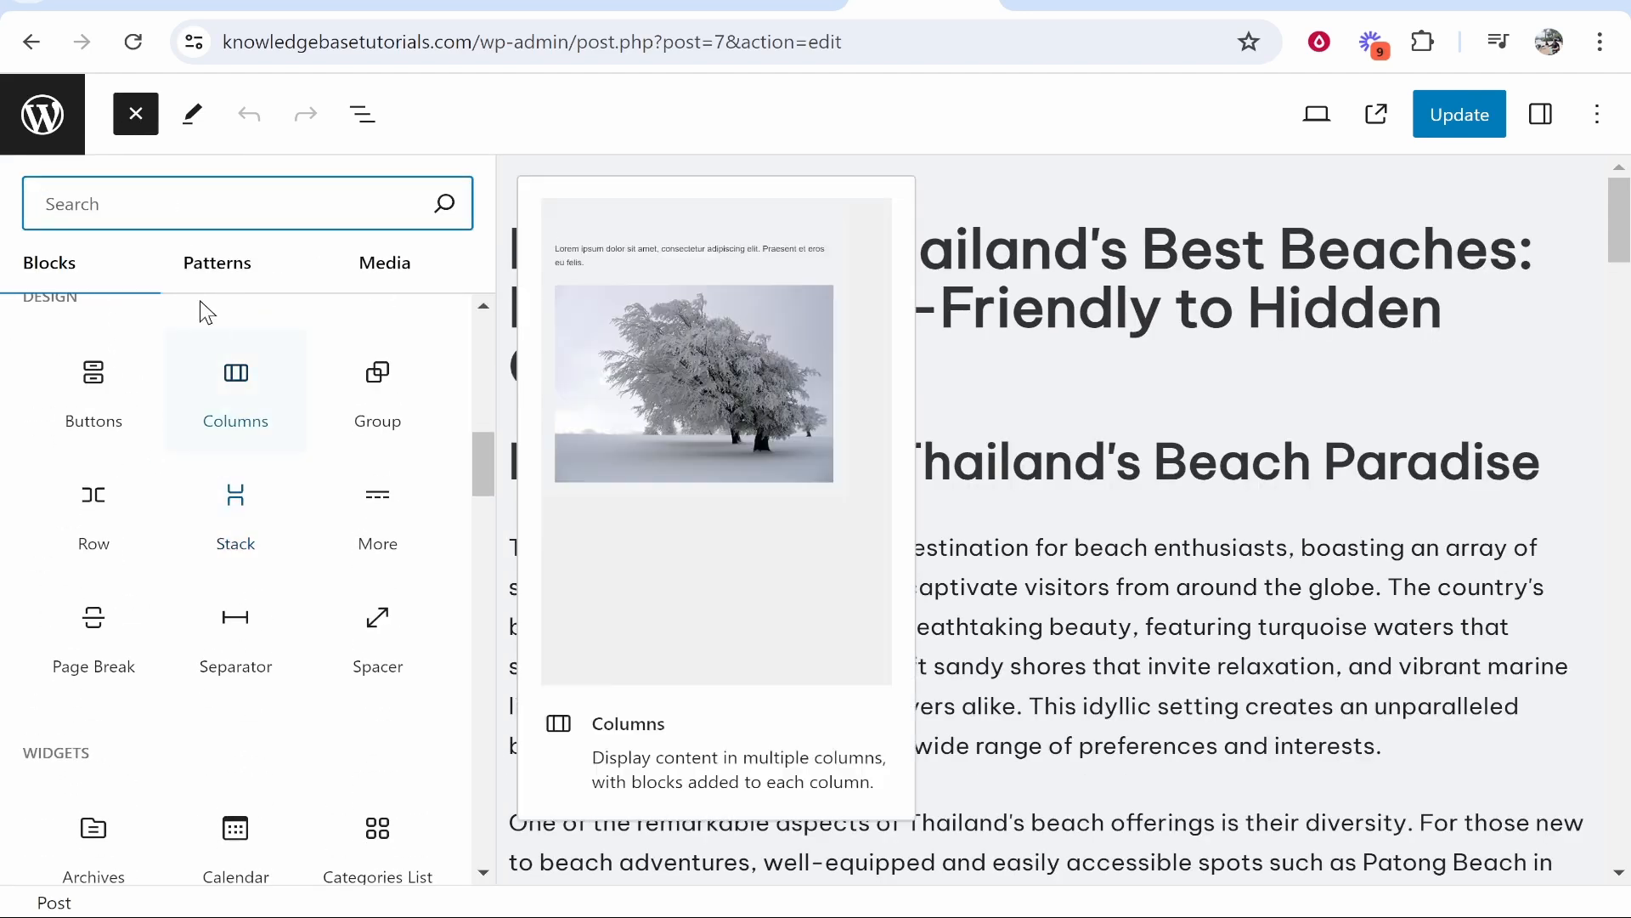
{"action": "type", "text": "html"}
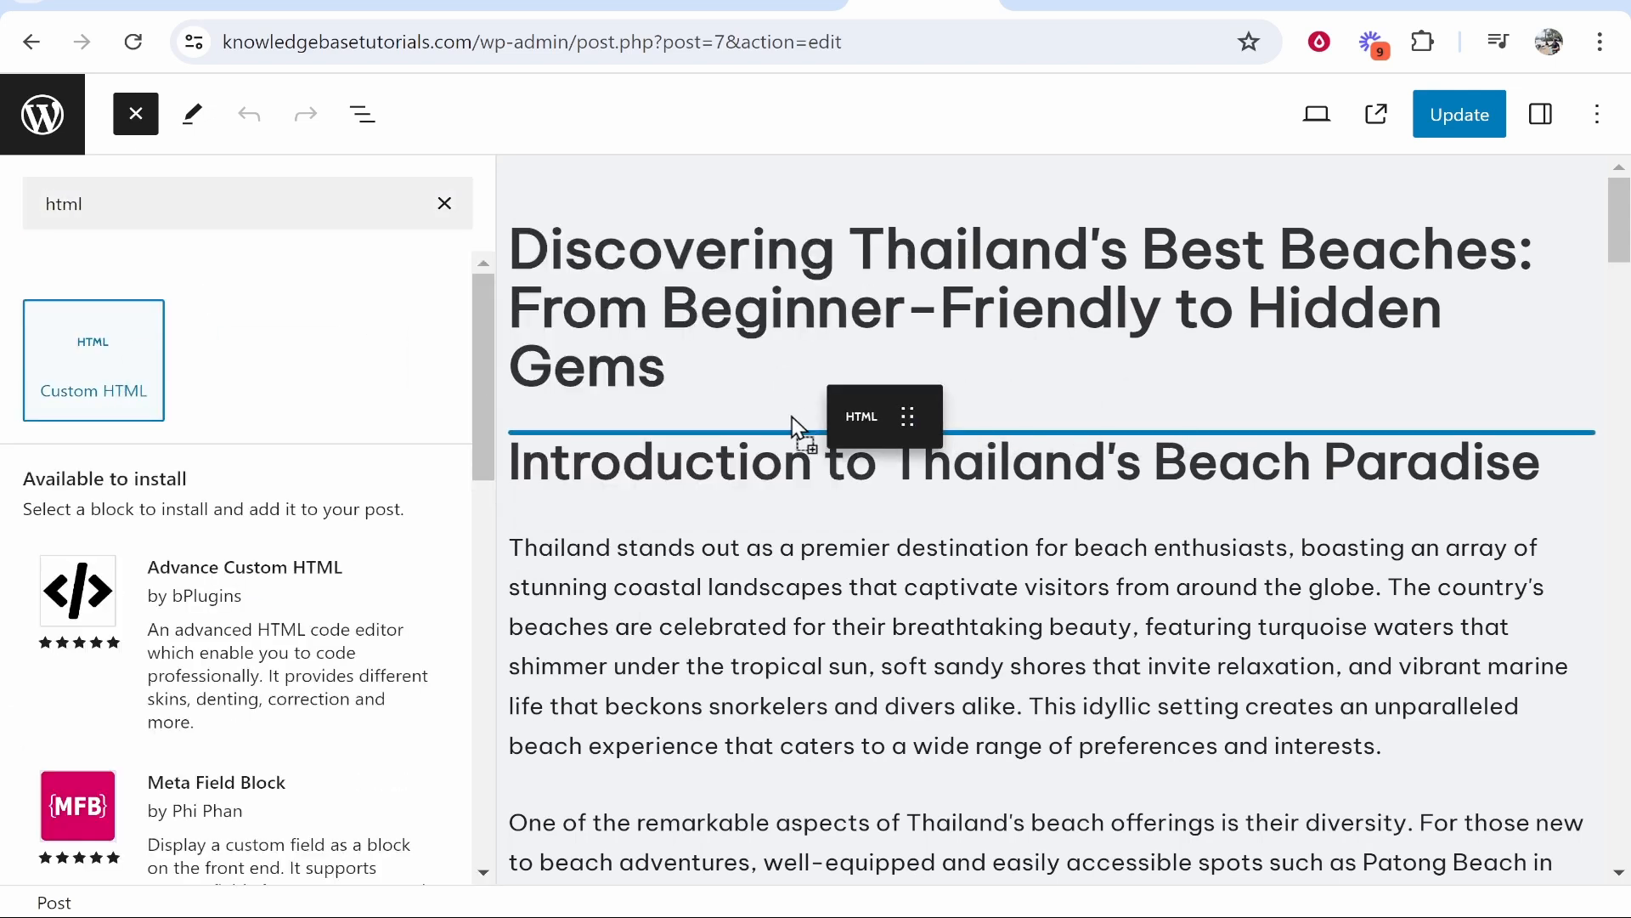
{"action": "left_click", "coordinate": [93, 359]}
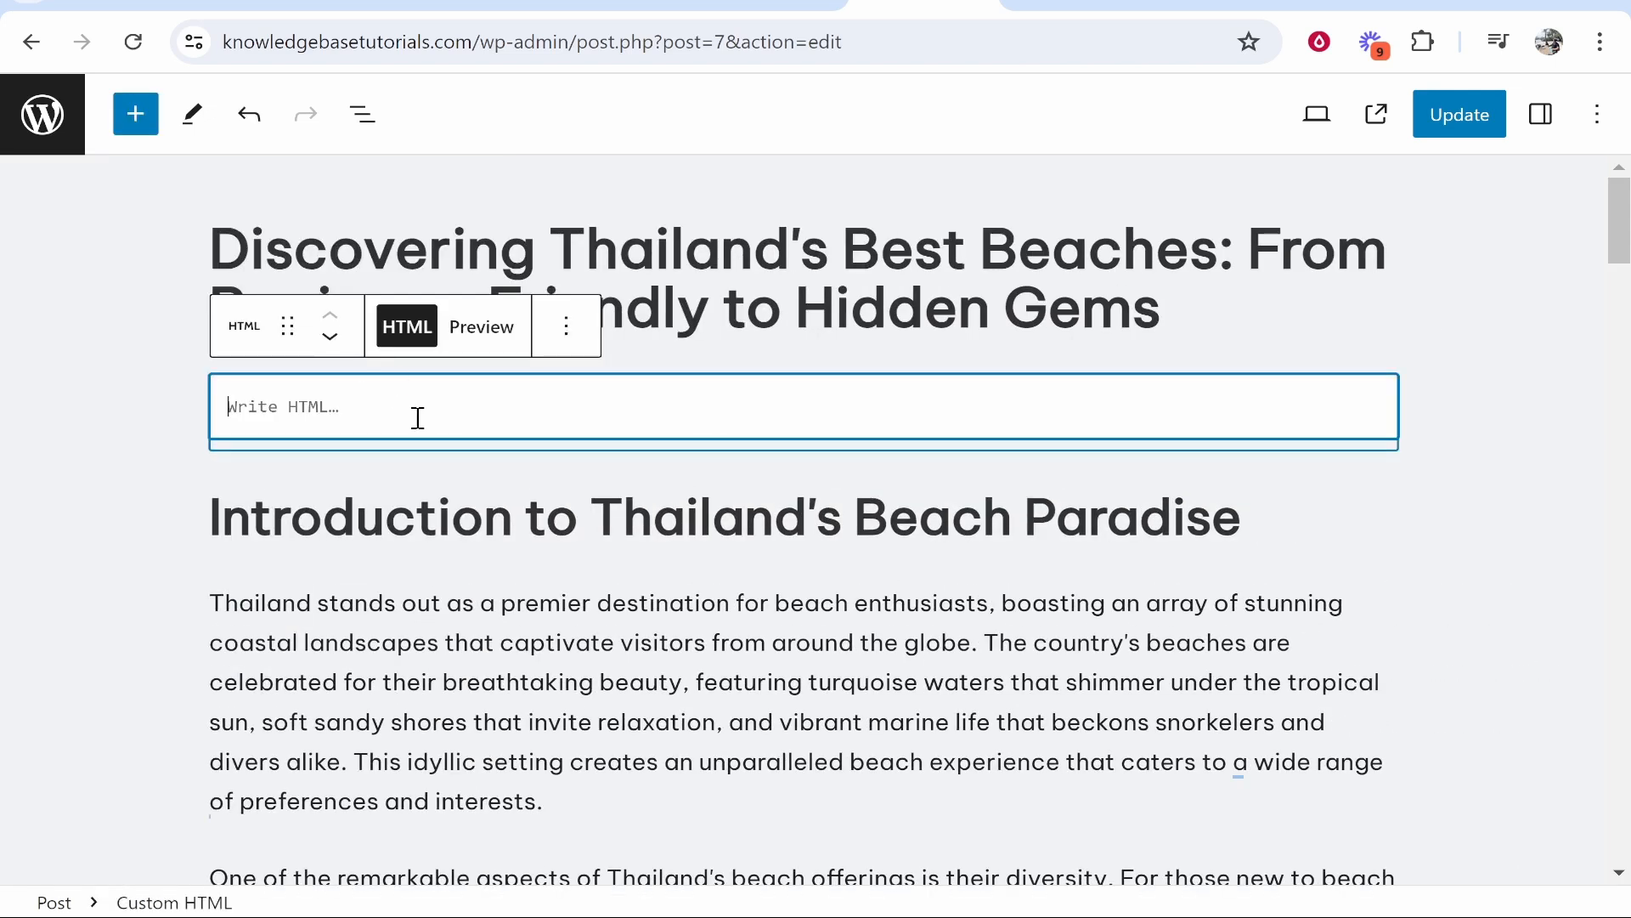
Step: Paste the Instagram embed code into the HTML block and update the post
{"action": "right_click", "coordinate": [416, 406]}
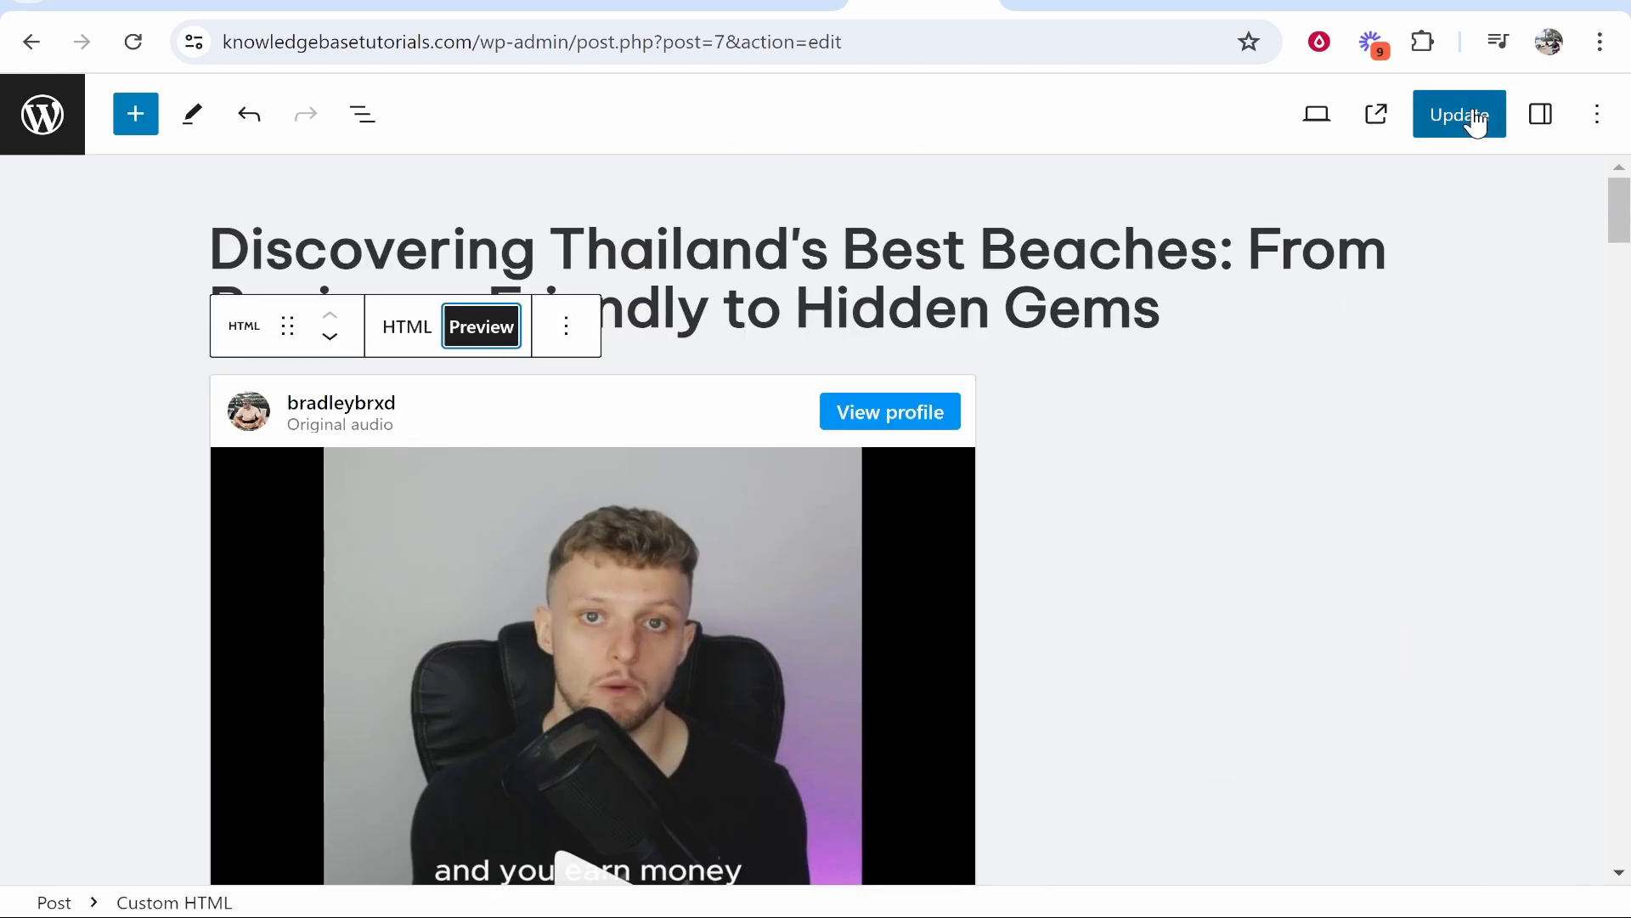
{"action": "left_click", "coordinate": [1458, 113]}
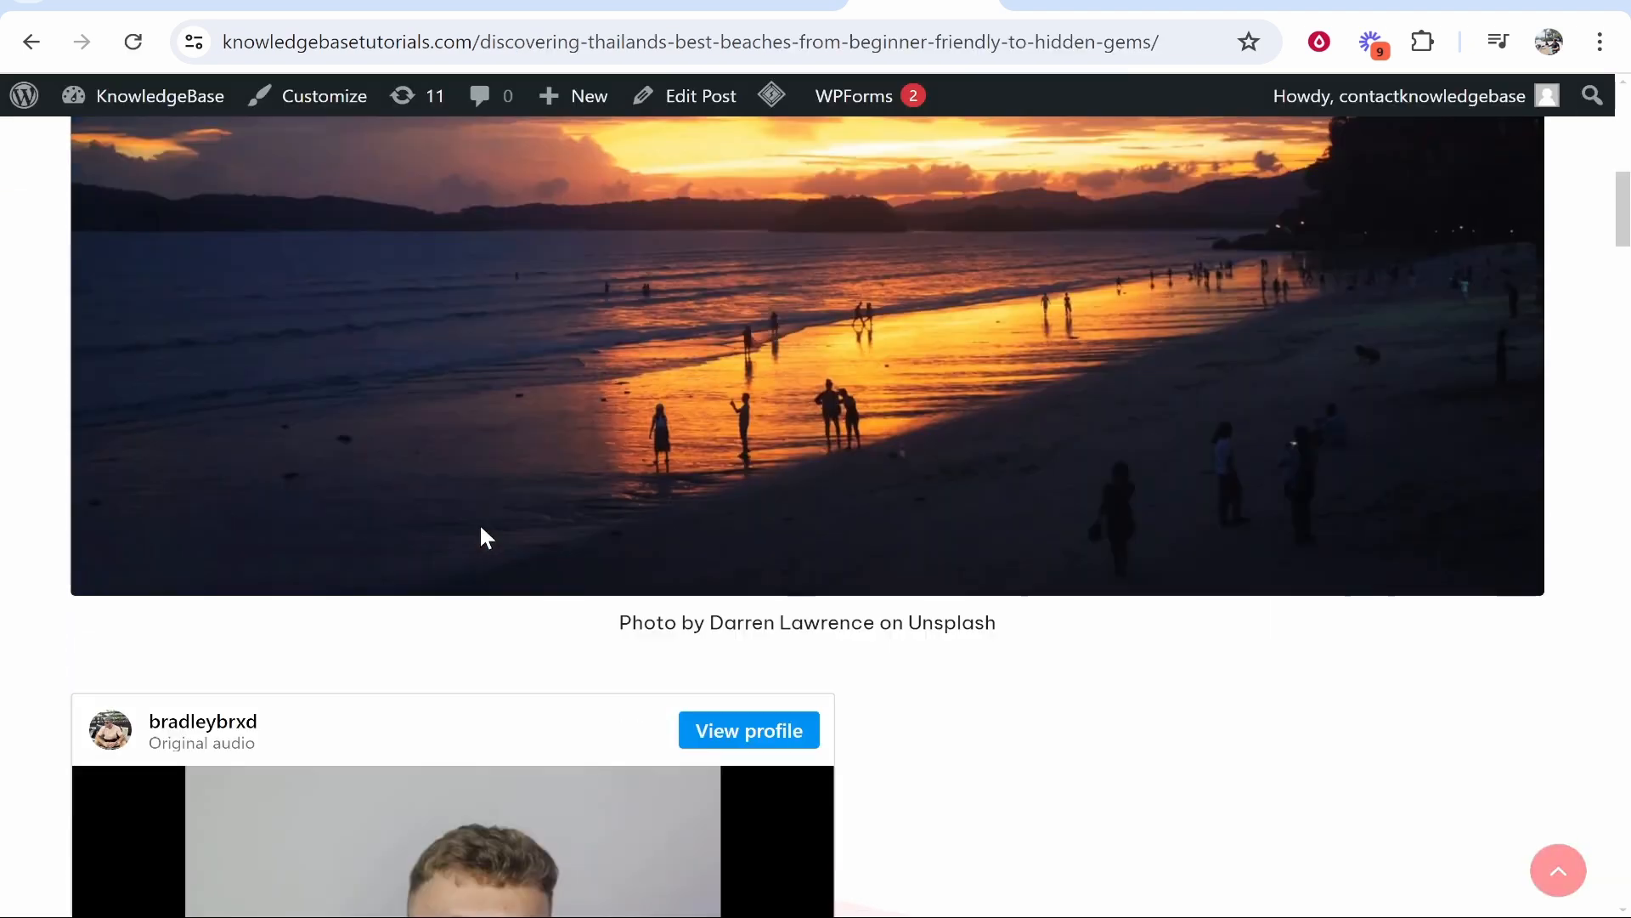
{"action": "scroll", "scroll_direction": "down", "scroll_amount": 3}
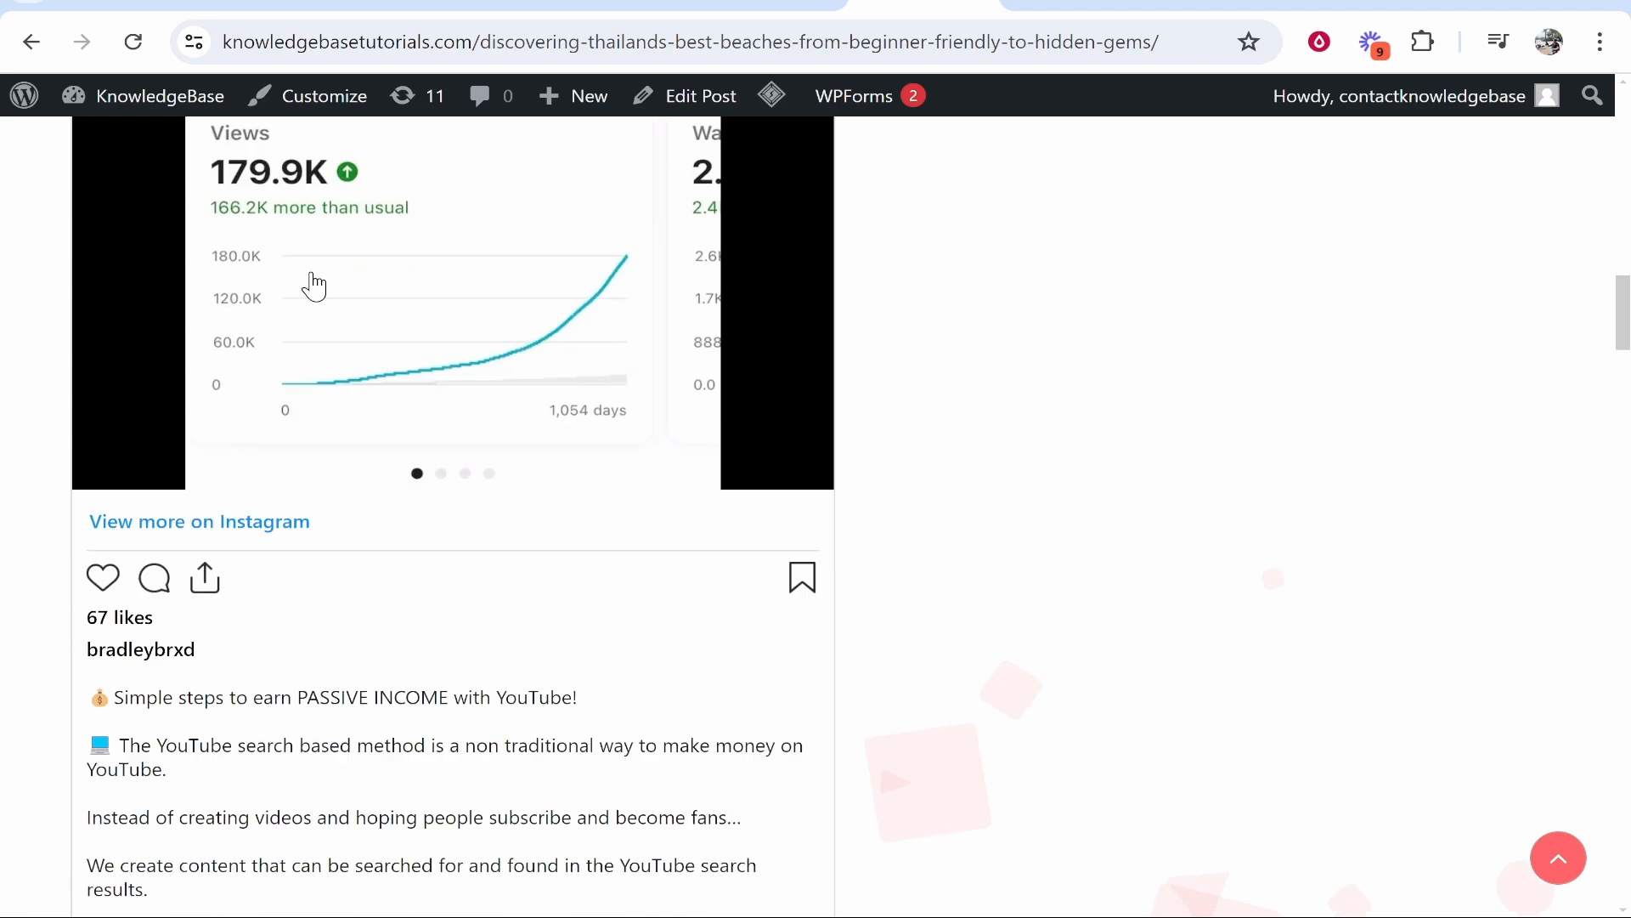
{"action": "scroll", "scroll_direction": "down", "scroll_amount": 3}
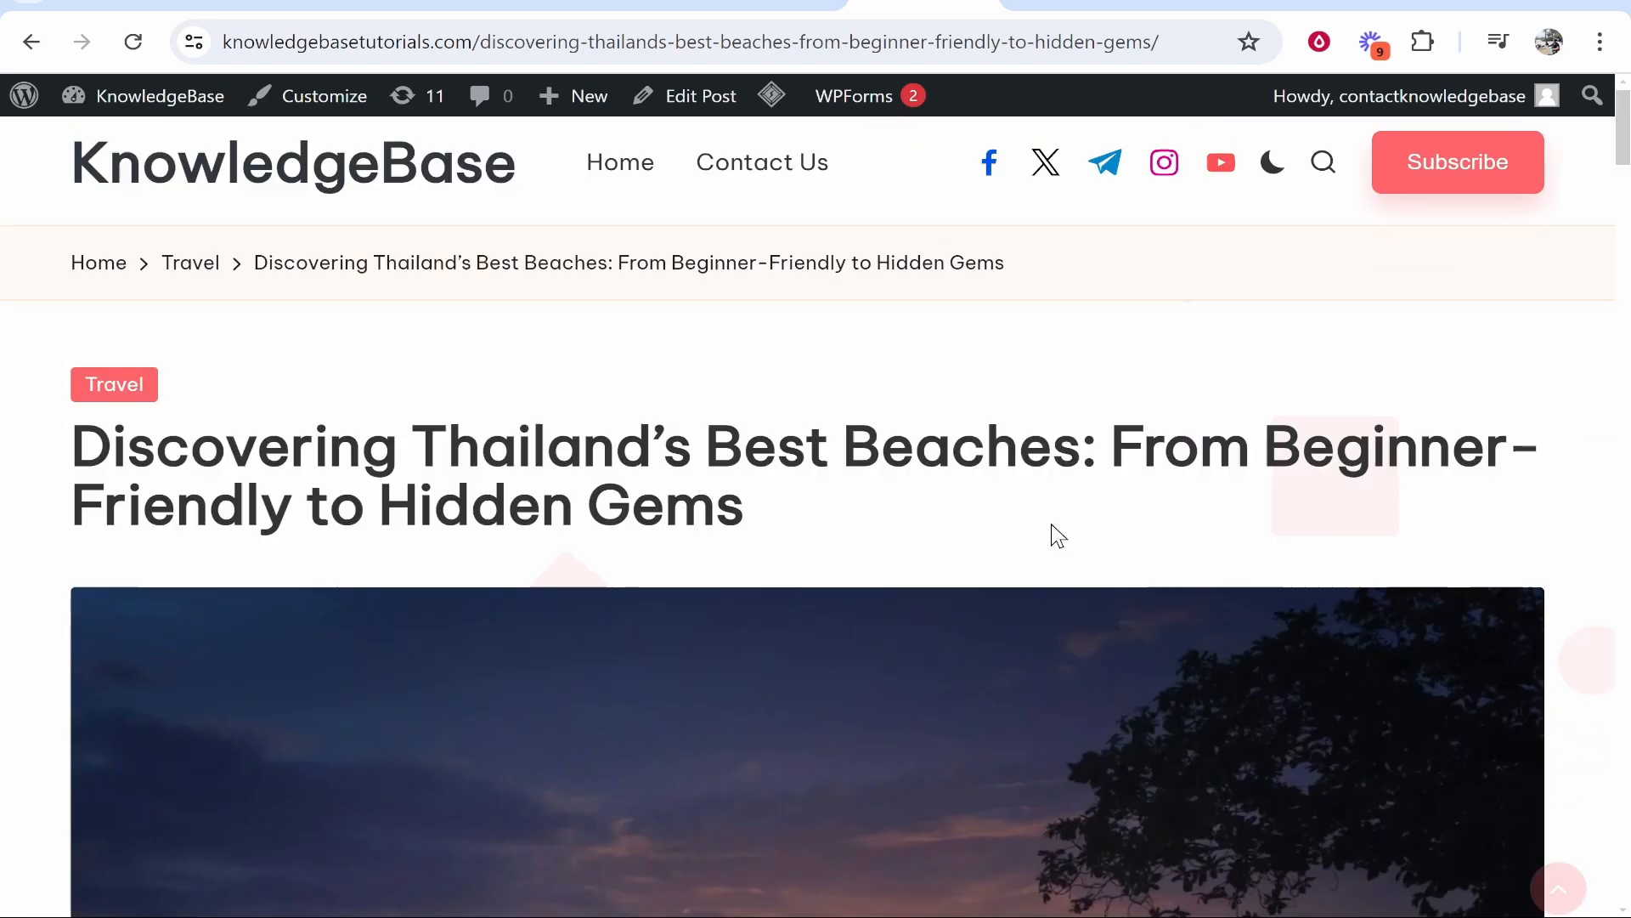
{"action": "scroll", "scroll_direction": "down", "scroll_amount": 3}
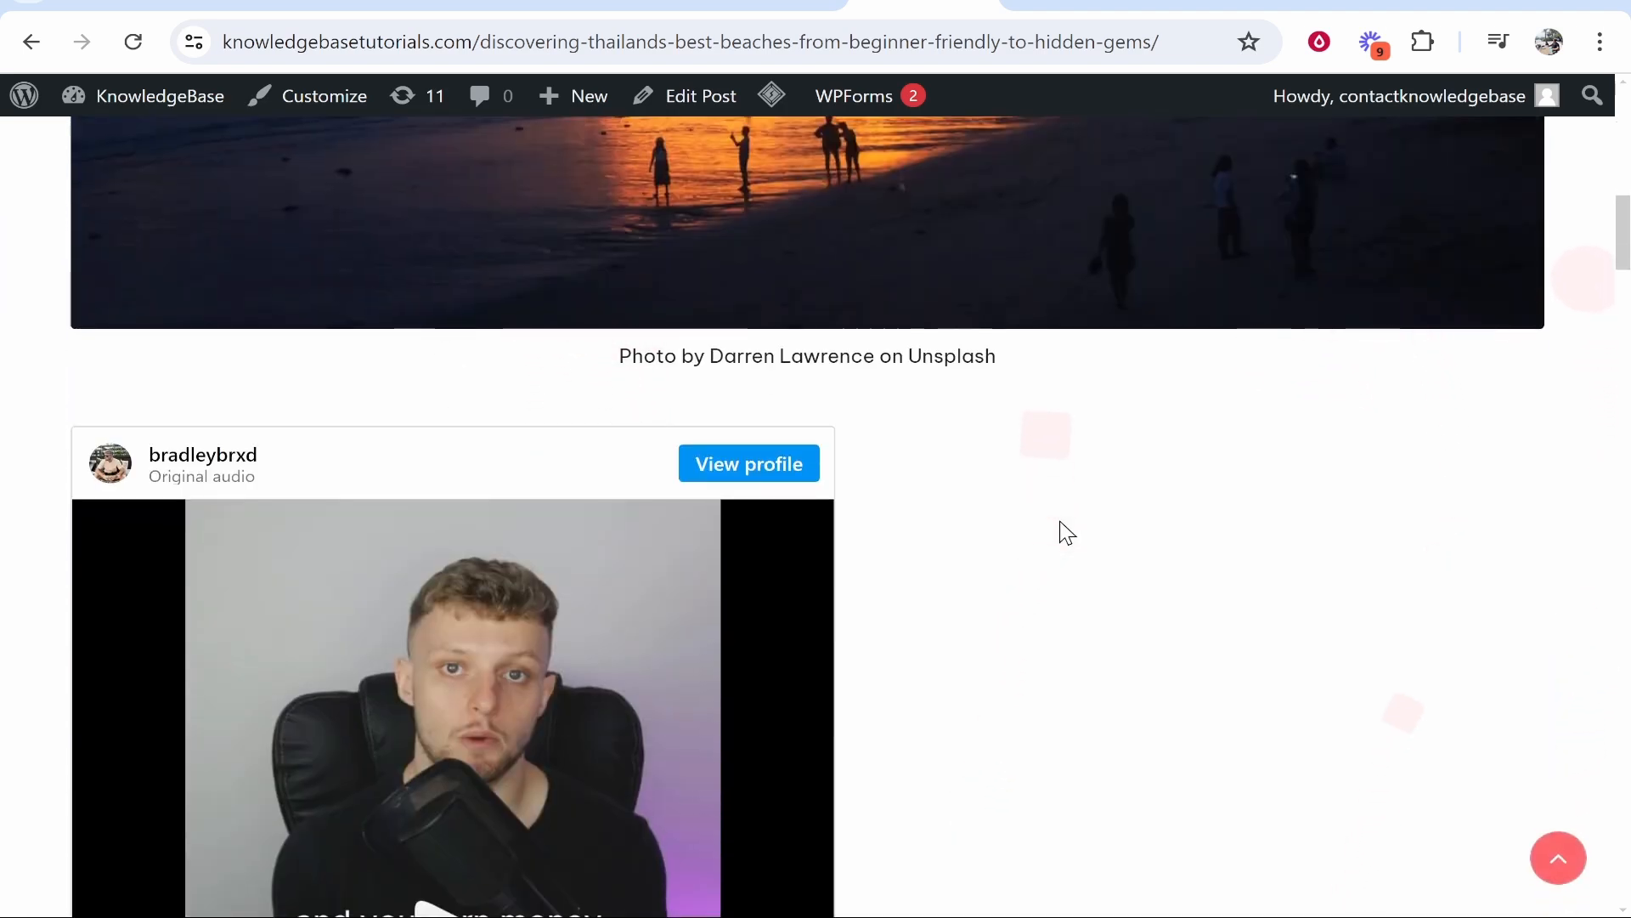